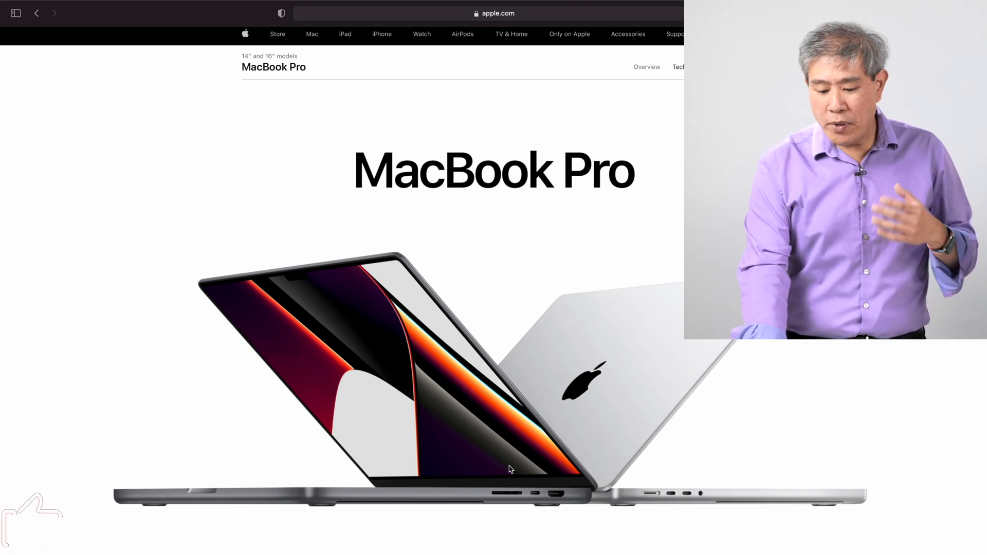
pyautogui.scroll(-3)
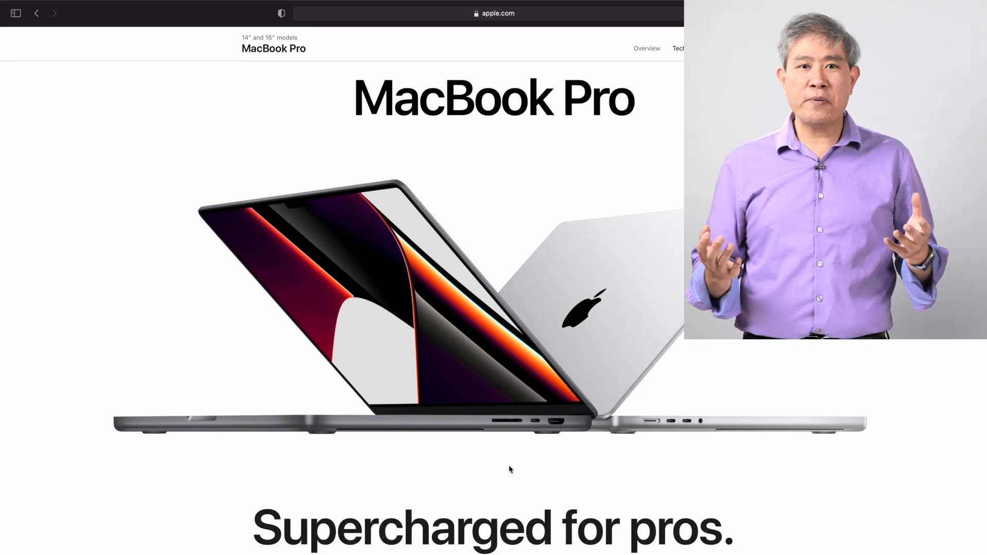